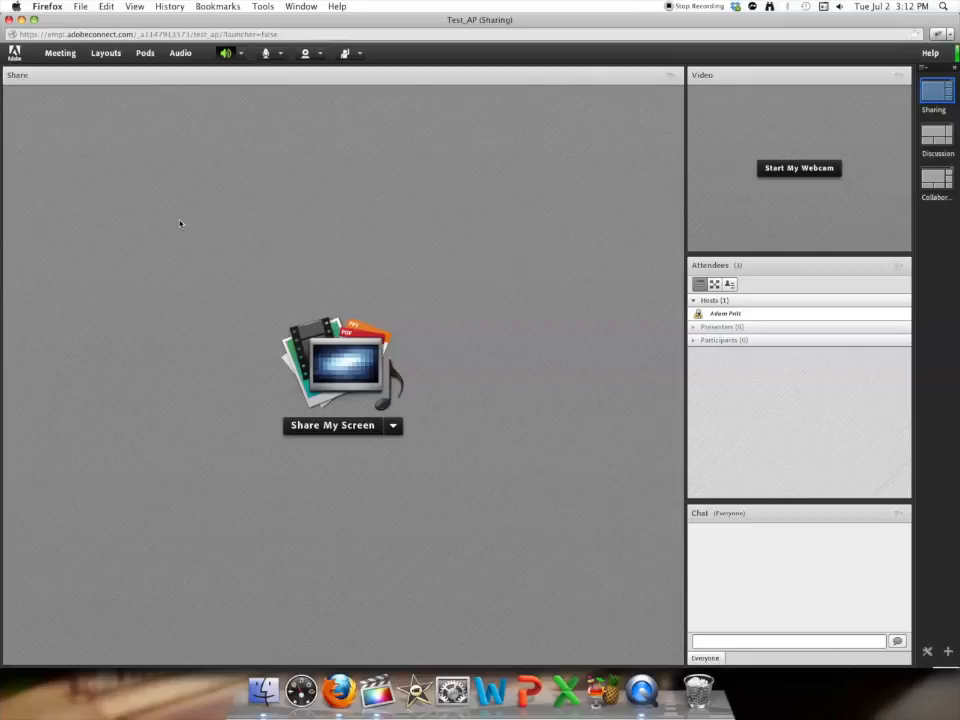
mouse_move(44, 64)
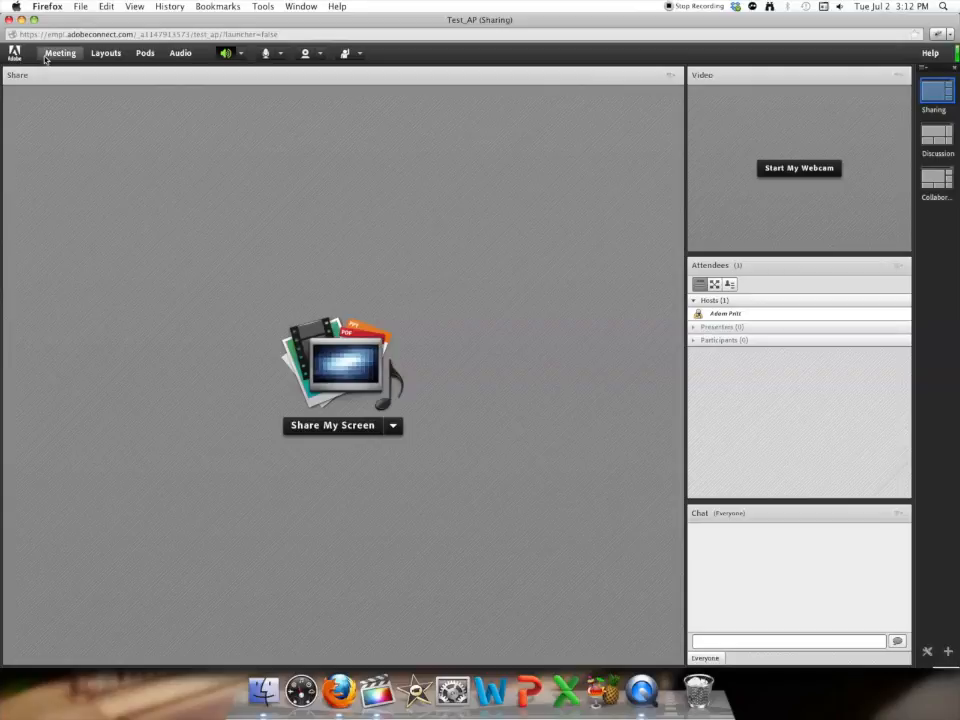
Bring up the Meeting menu to reach the room Preferences
left_click(60, 52)
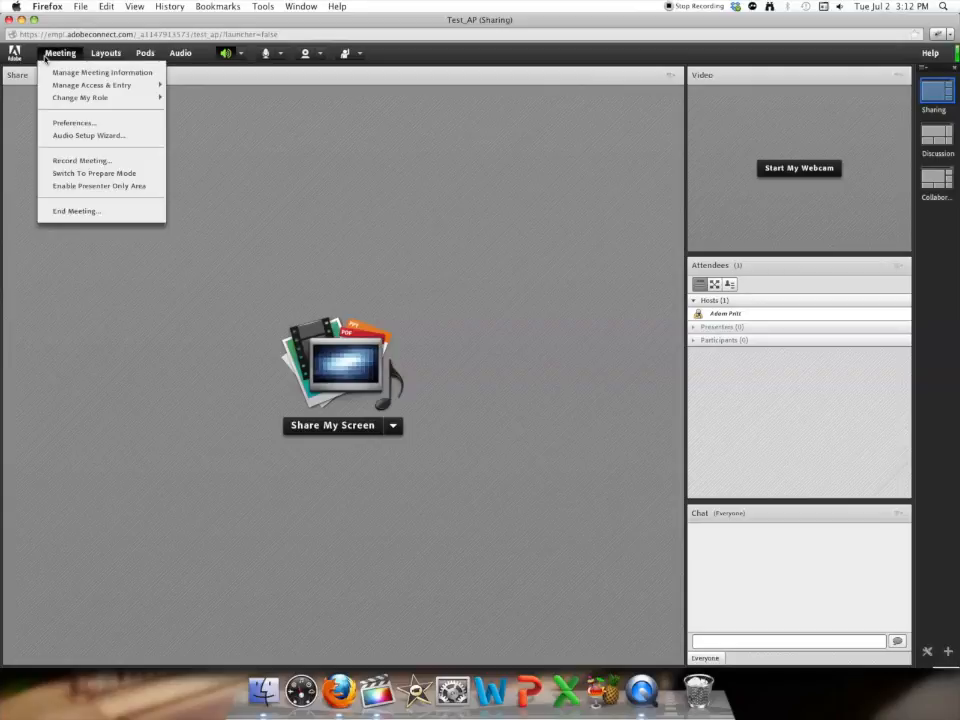
mouse_move(92, 84)
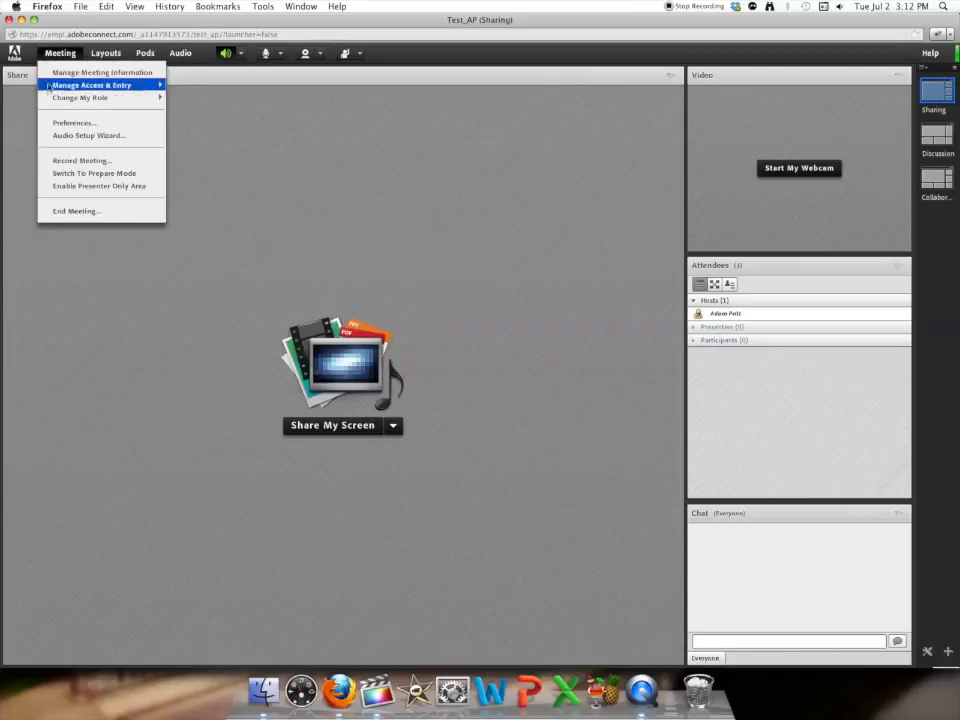
mouse_move(74, 122)
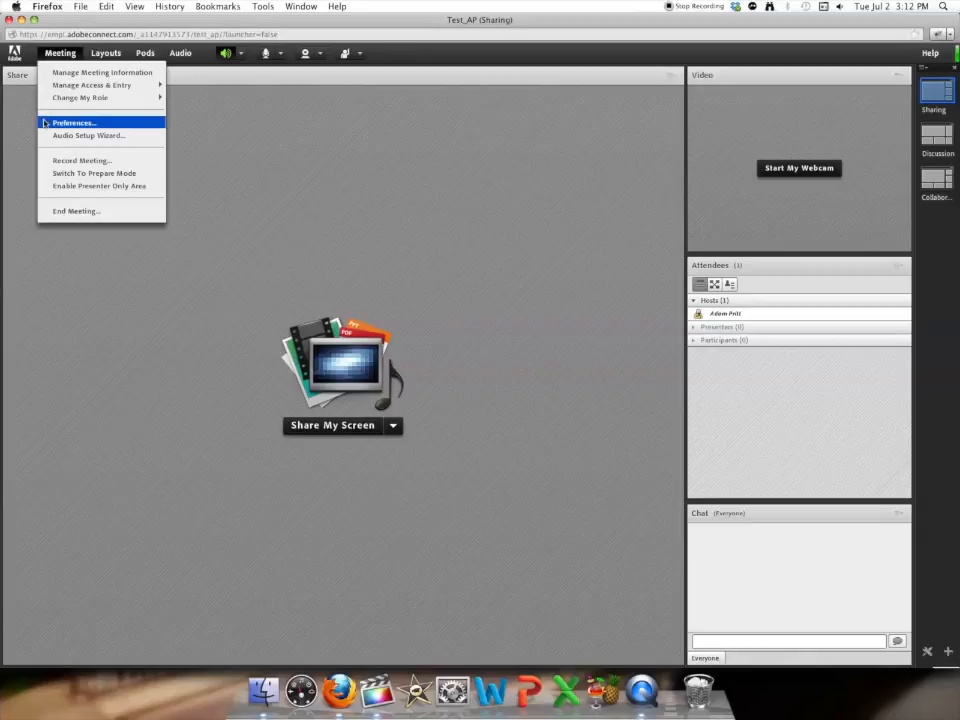
Set Room Bandwidth to DSL/Cable in Preferences and confirm with Done
left_click(72, 122)
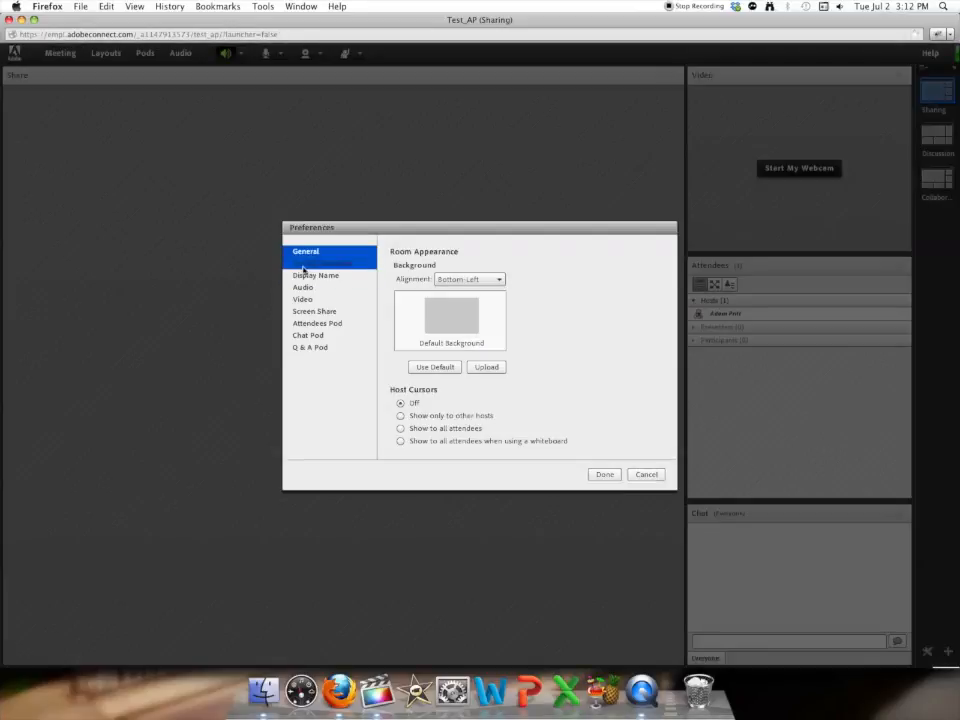
left_click(322, 264)
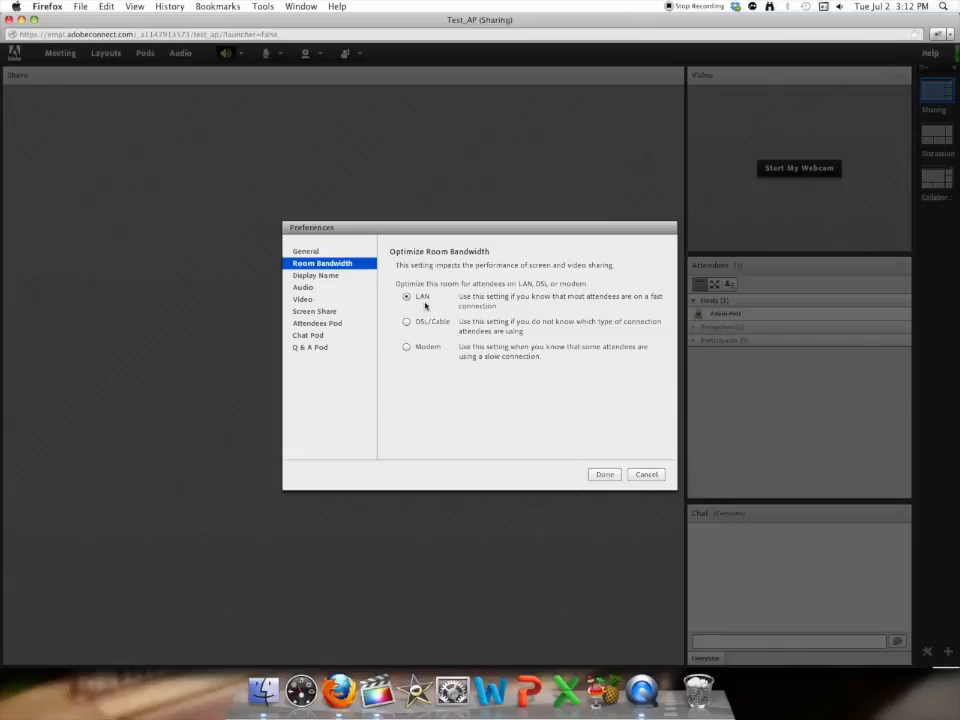
mouse_move(410, 322)
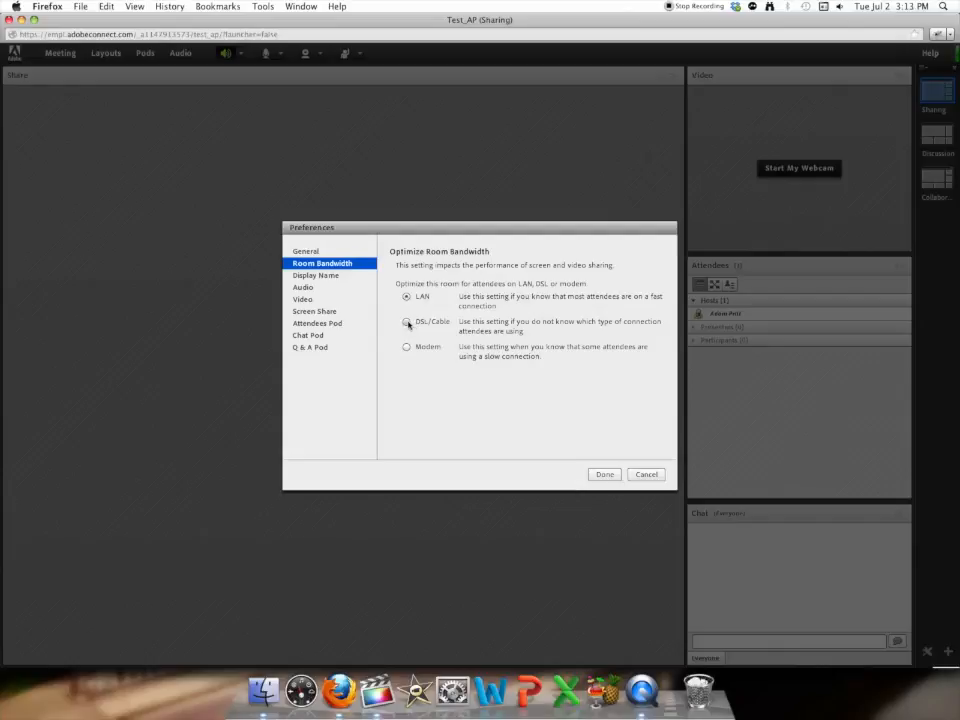
left_click(408, 320)
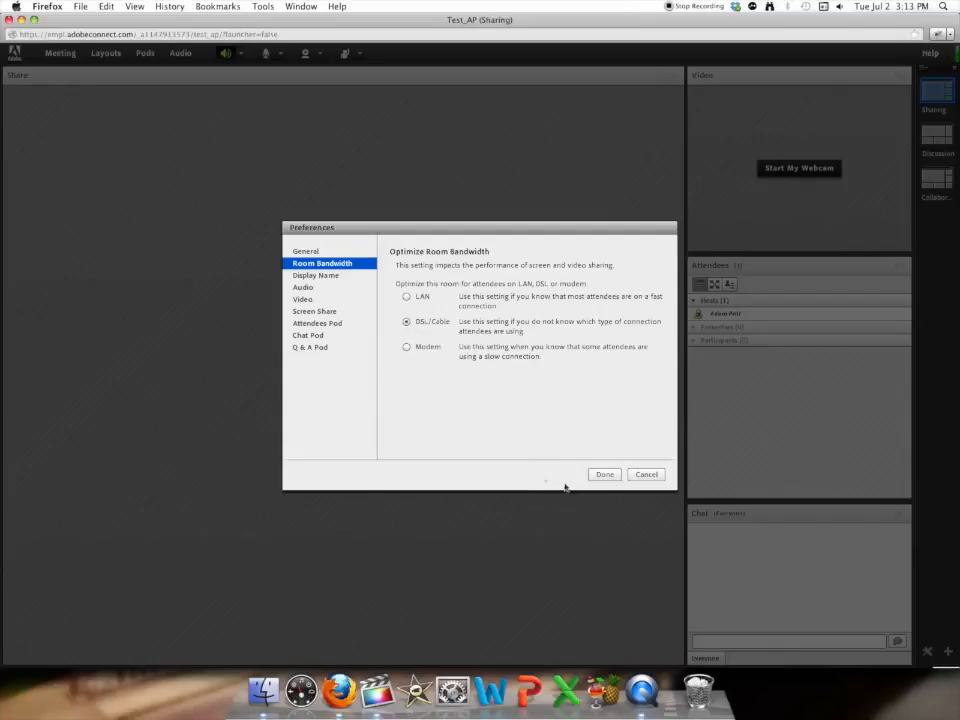
left_click(604, 474)
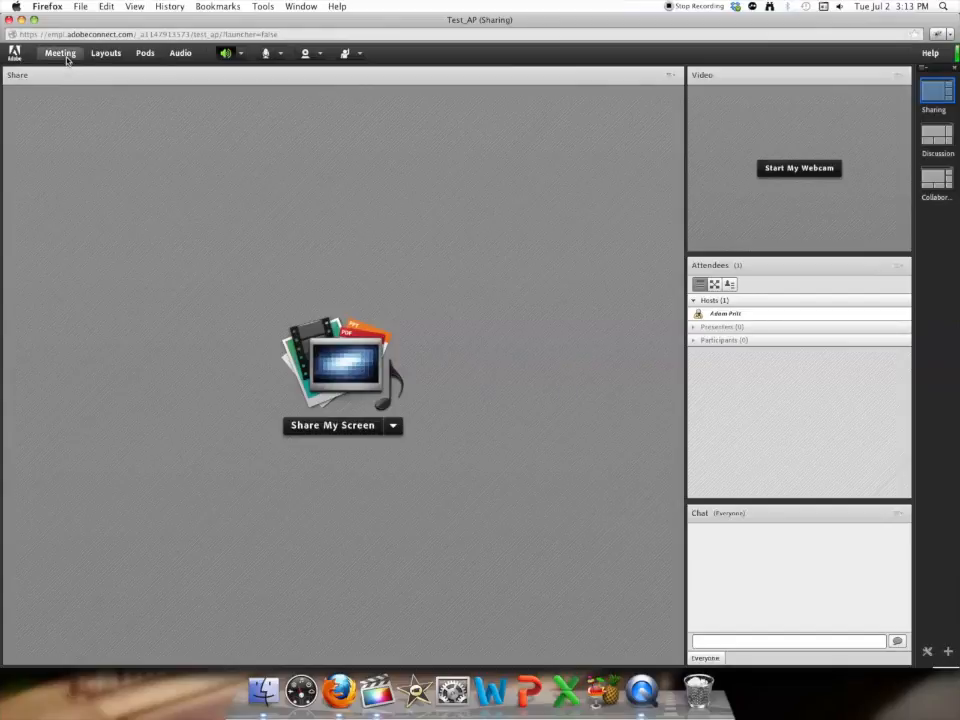
Return to the Room Bandwidth preferences and confirm DSL/Cable is still selected
left_click(60, 52)
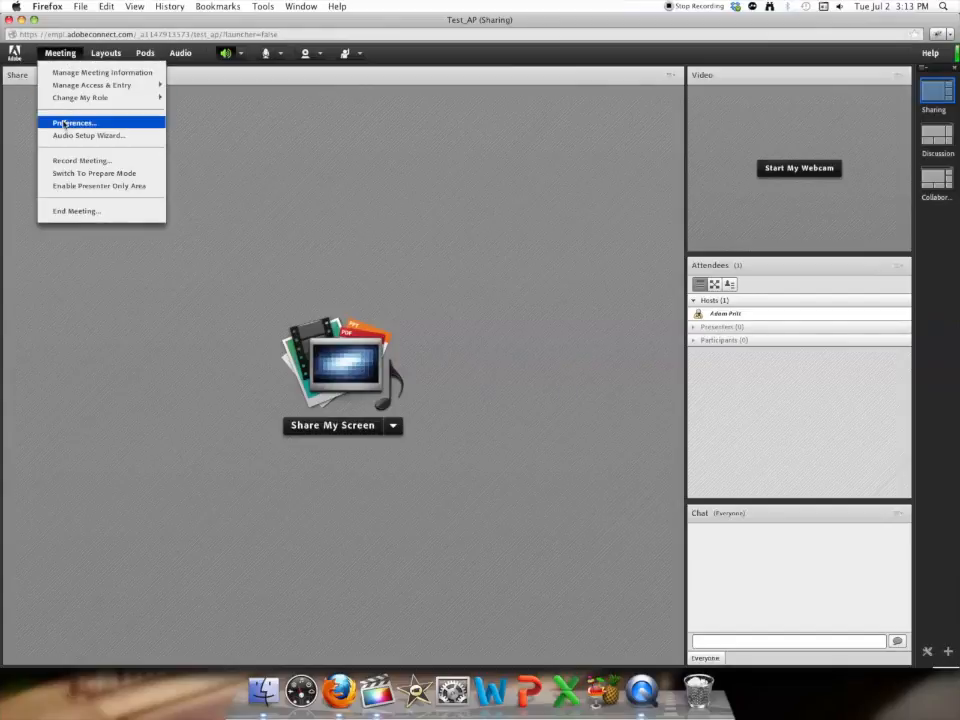
left_click(74, 122)
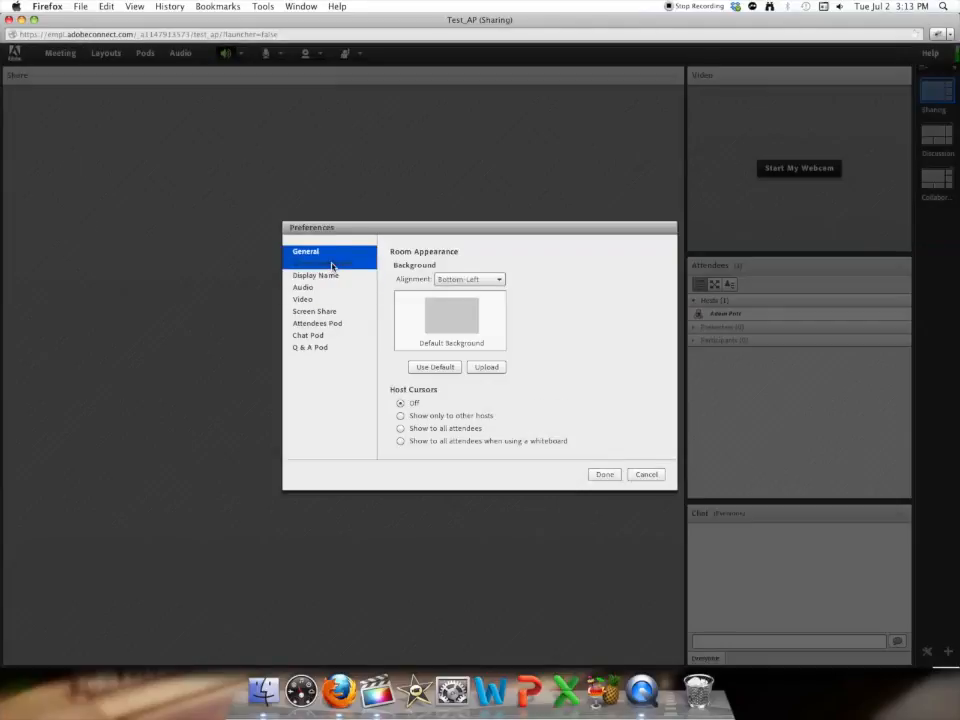
left_click(322, 264)
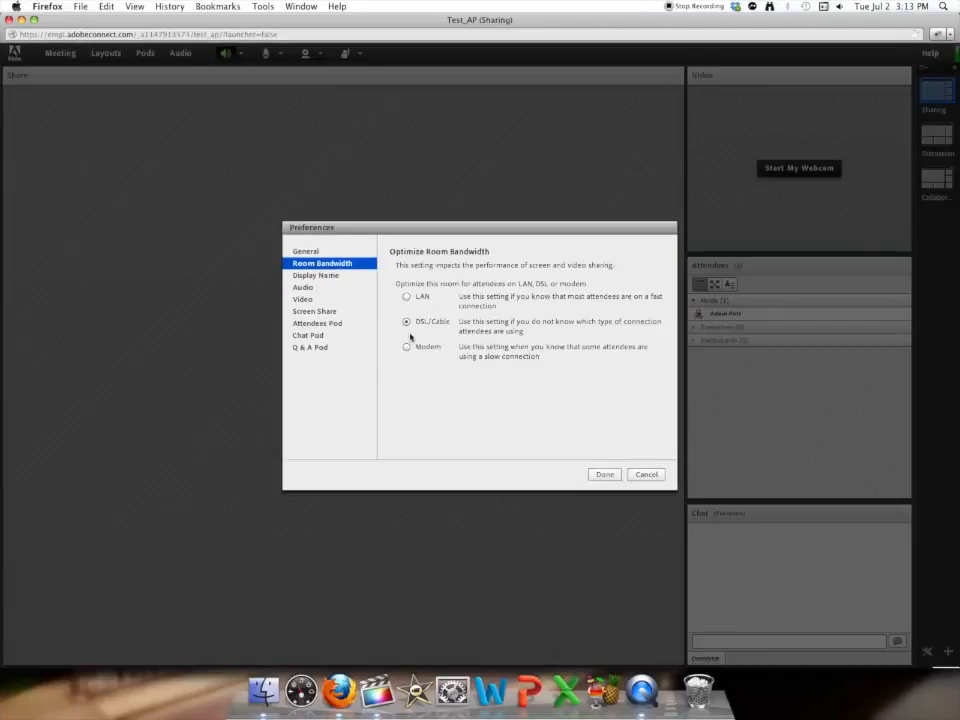
mouse_move(428, 334)
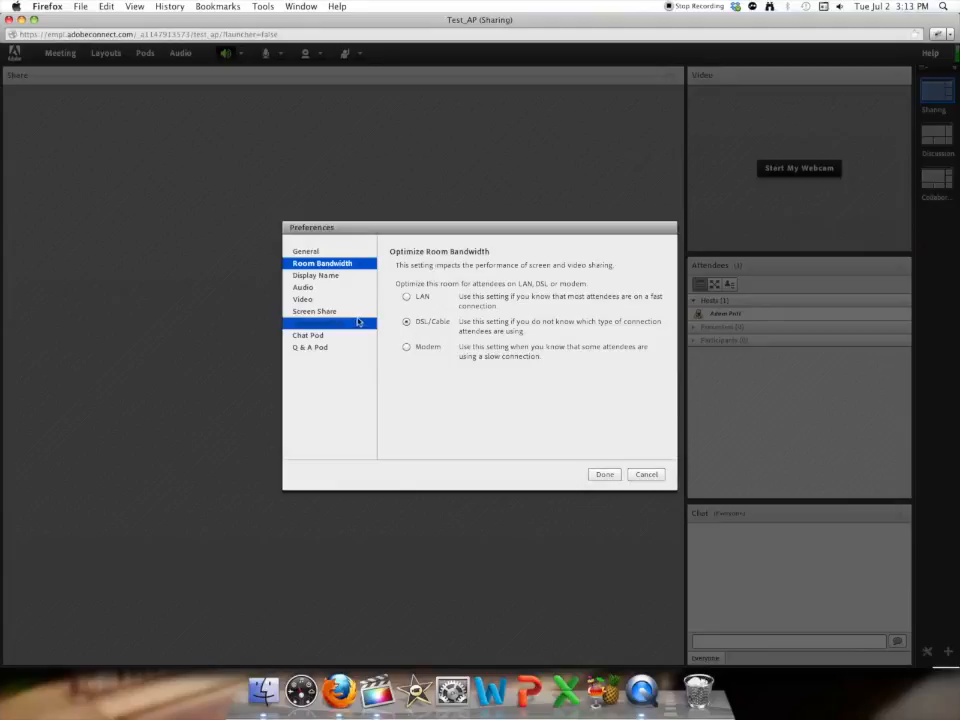
In the Video preferences, slide Video Quality down to Medium
left_click(302, 300)
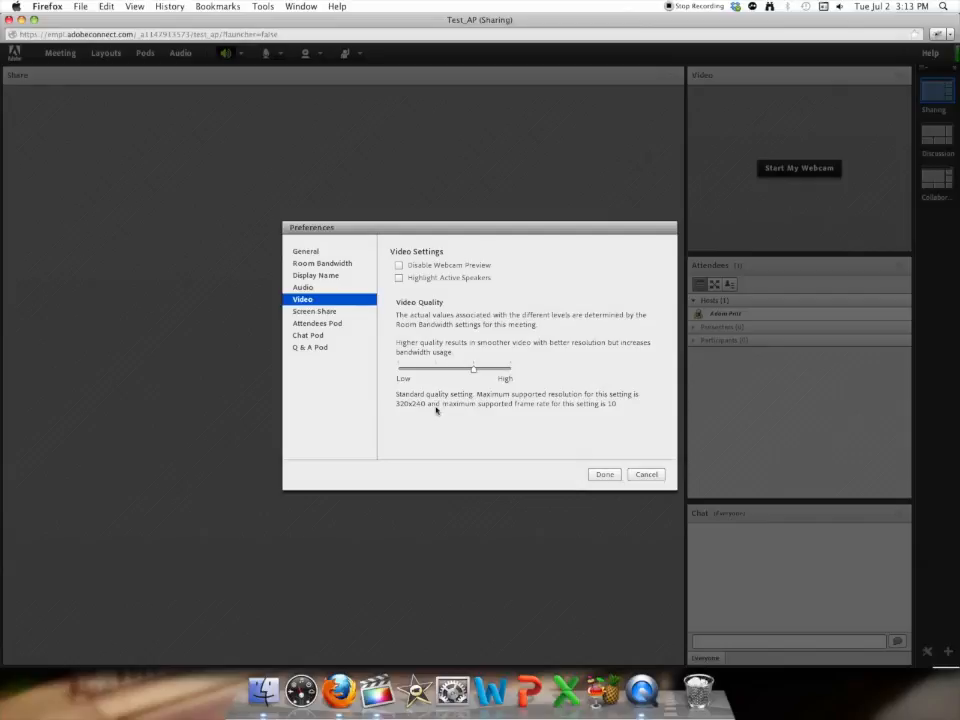
mouse_move(458, 390)
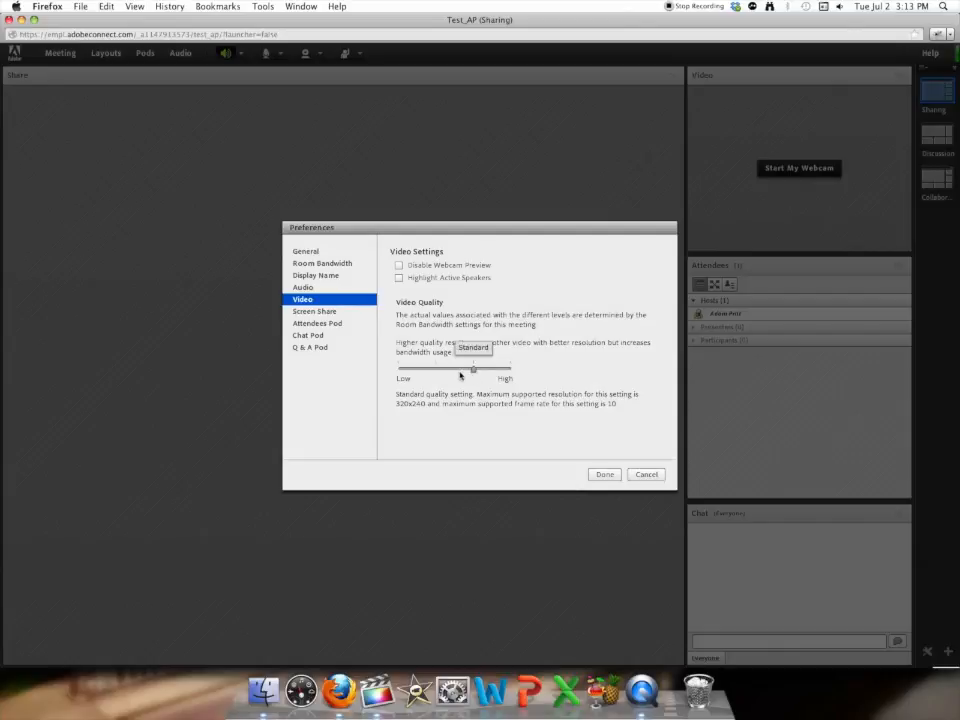
left_click_drag(472, 370, 436, 370)
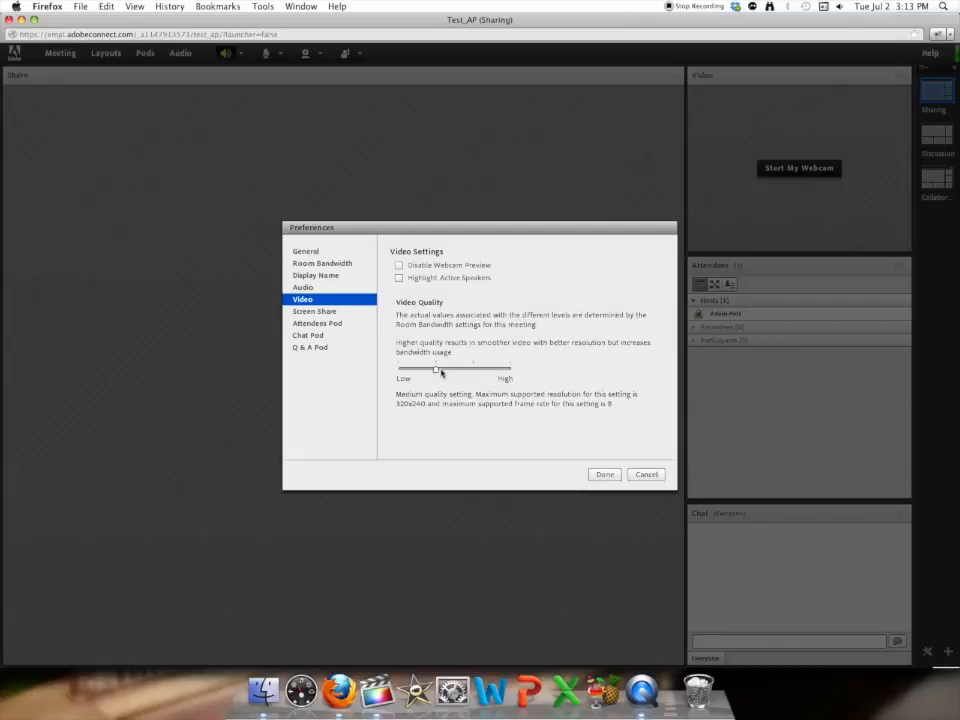